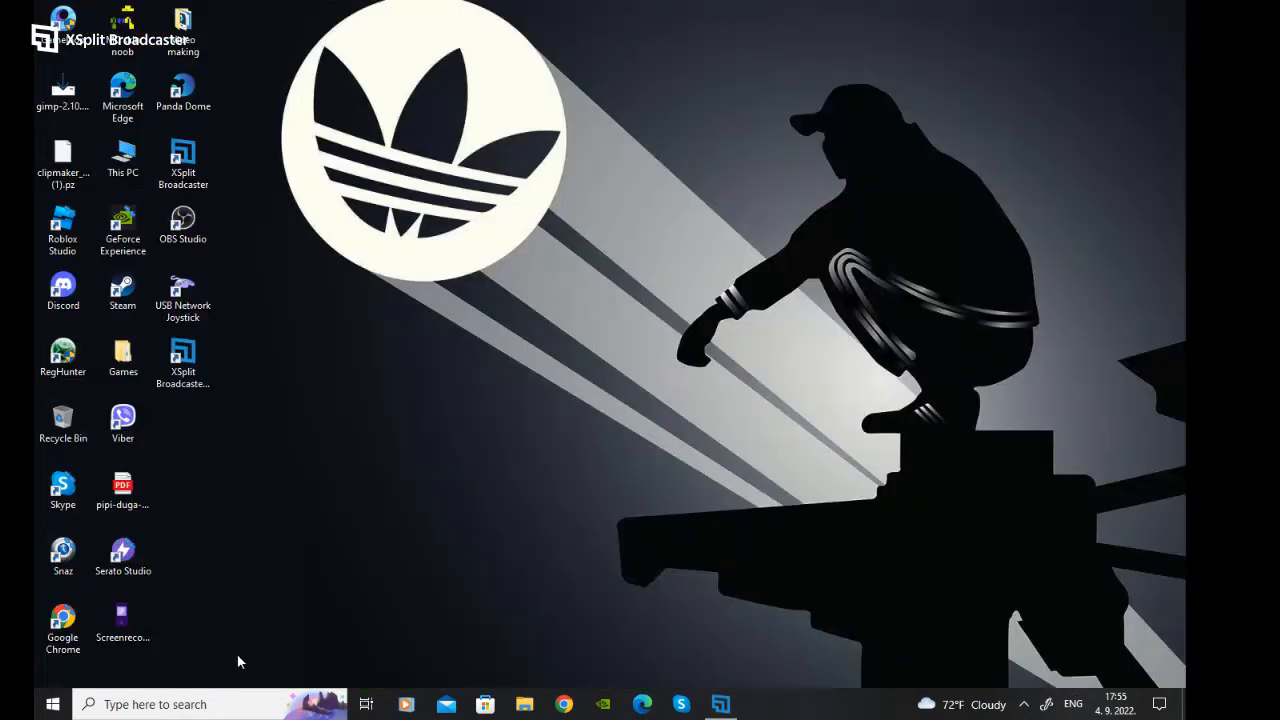
# - Search Windows for 'enlisted' and open the Enlisted result's file location
pyautogui.click(155, 704)
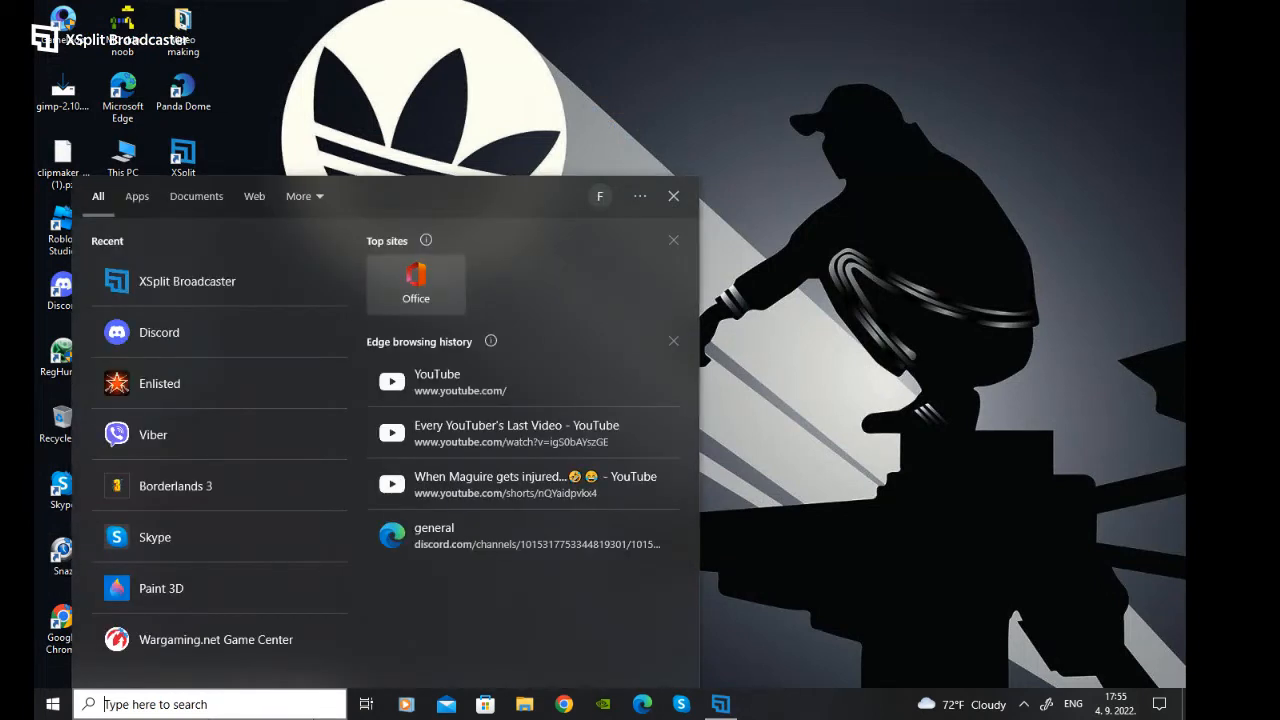
pyautogui.write('enlisted')
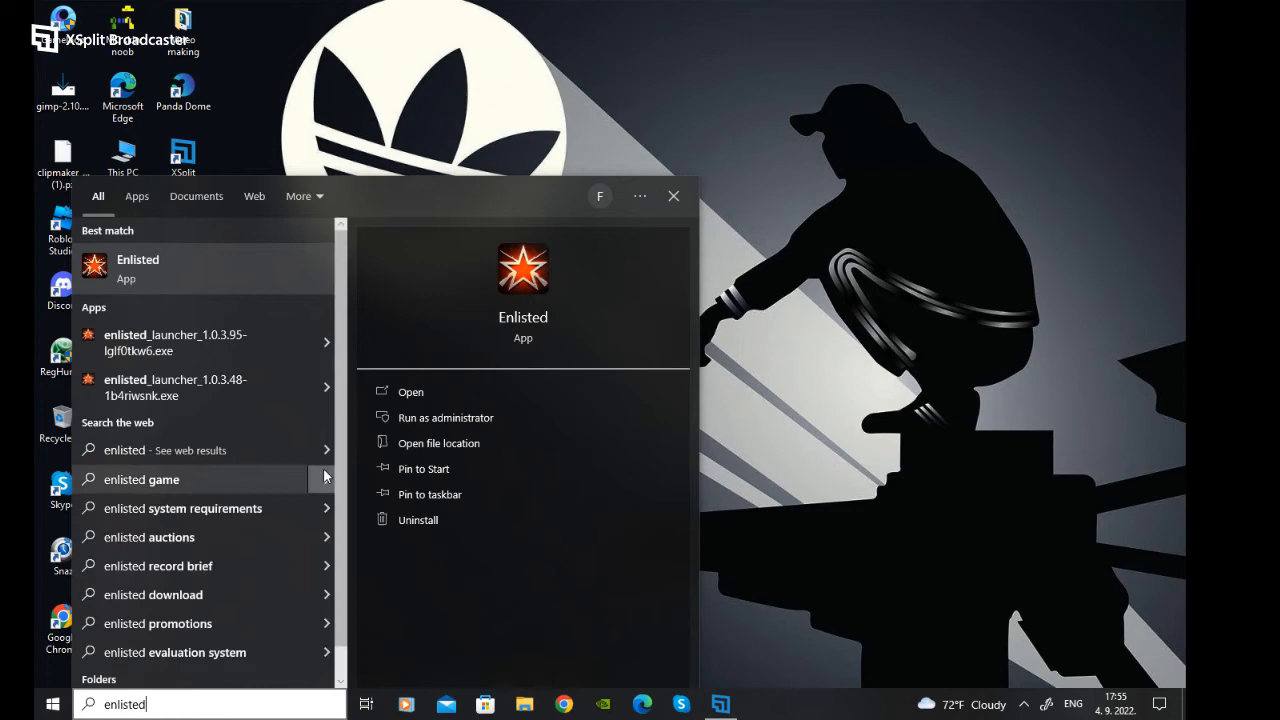
pyautogui.rightClick(137, 268)
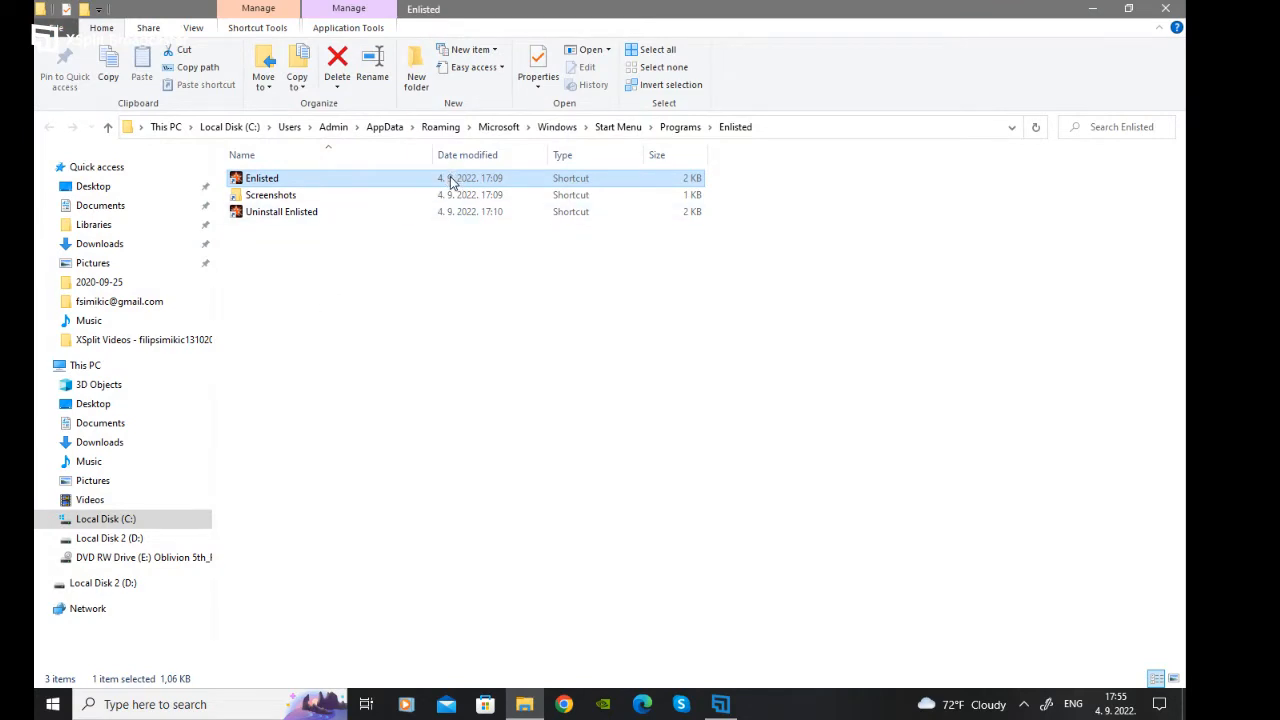
# - Open the folder the Enlisted shortcut points to on Local Disk 2 (D:)
pyautogui.rightClick(261, 178)
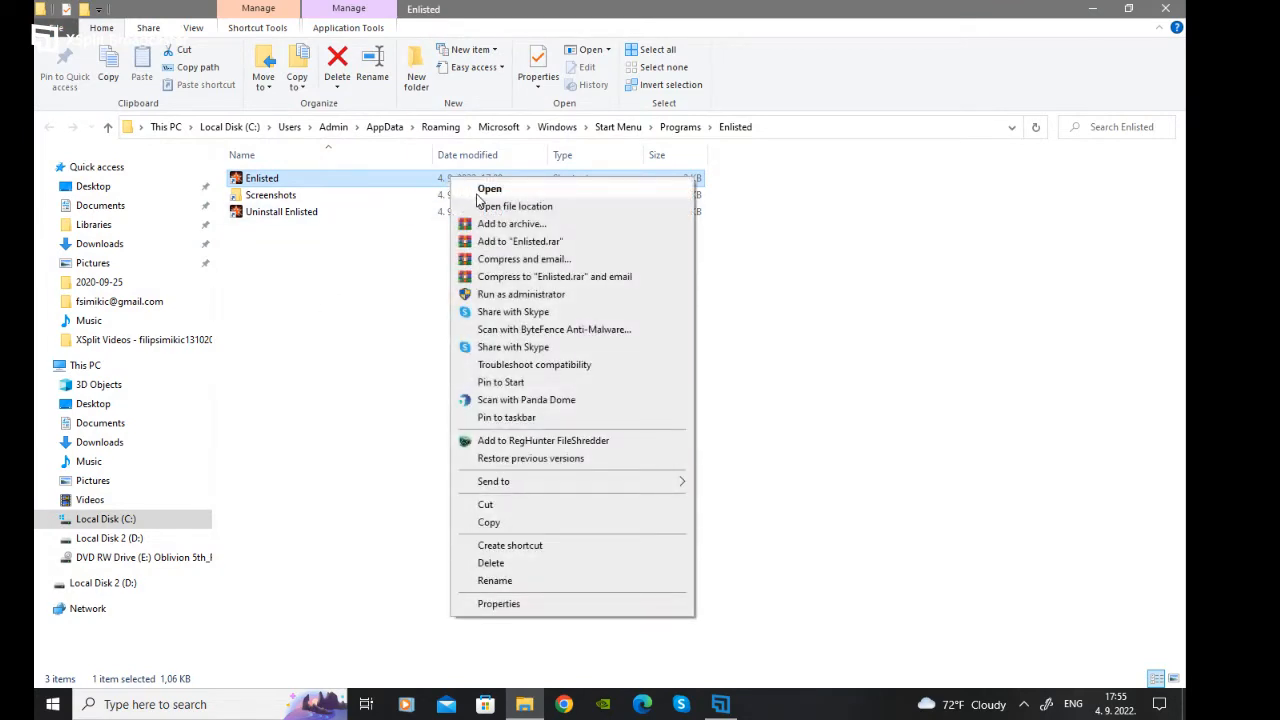
pyautogui.click(518, 206)
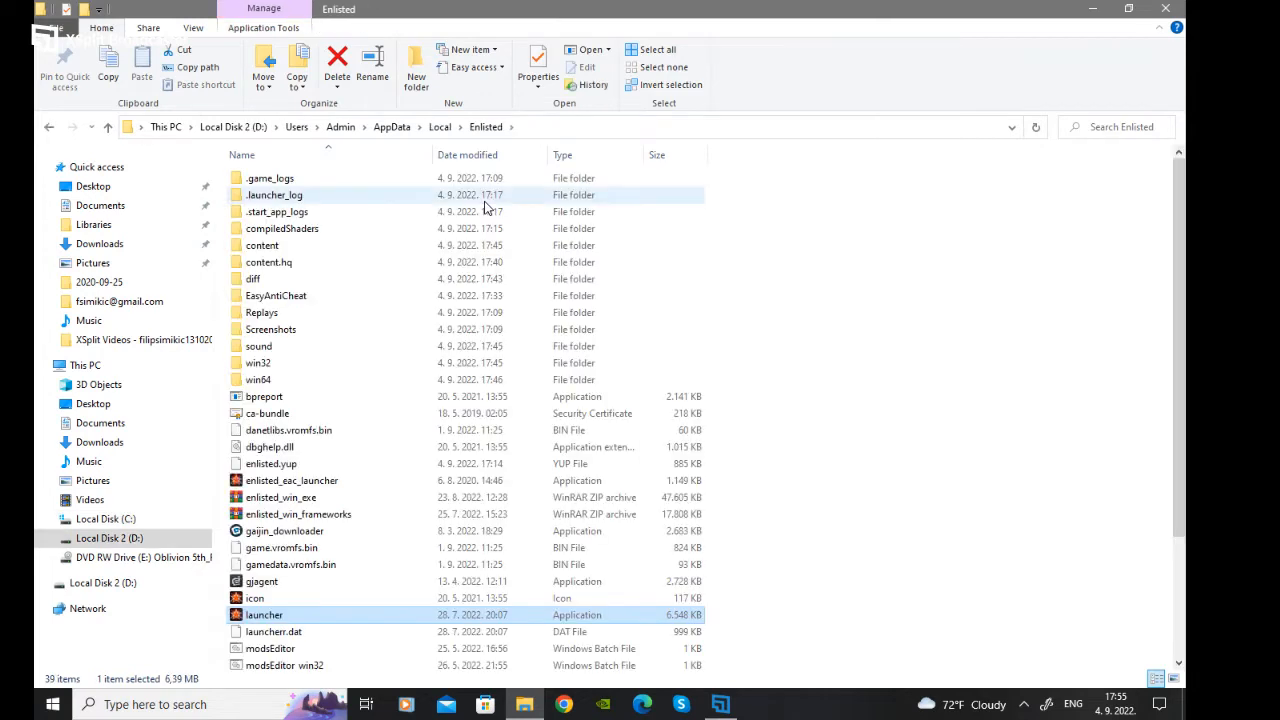
pyautogui.moveTo(420, 312)
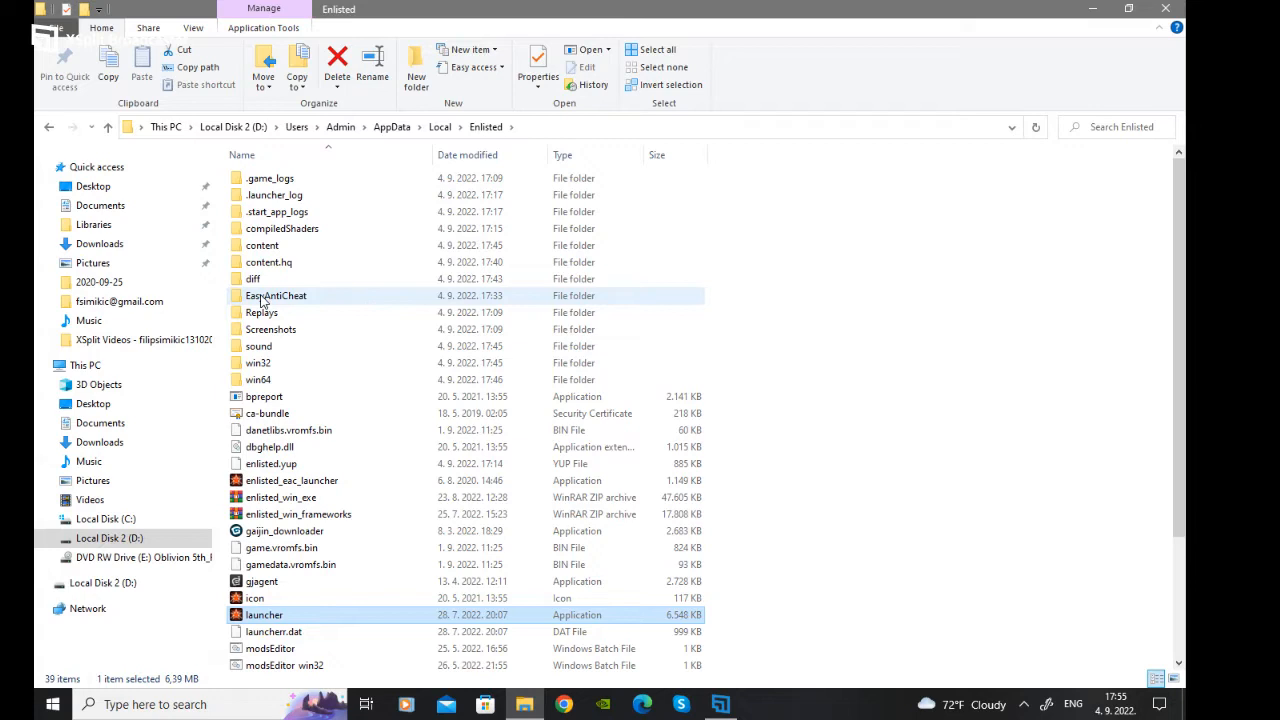
# - Open EasyAntiCheat > enlisted and launch EasyAntiCheat_Setup
pyautogui.doubleClick(276, 295)
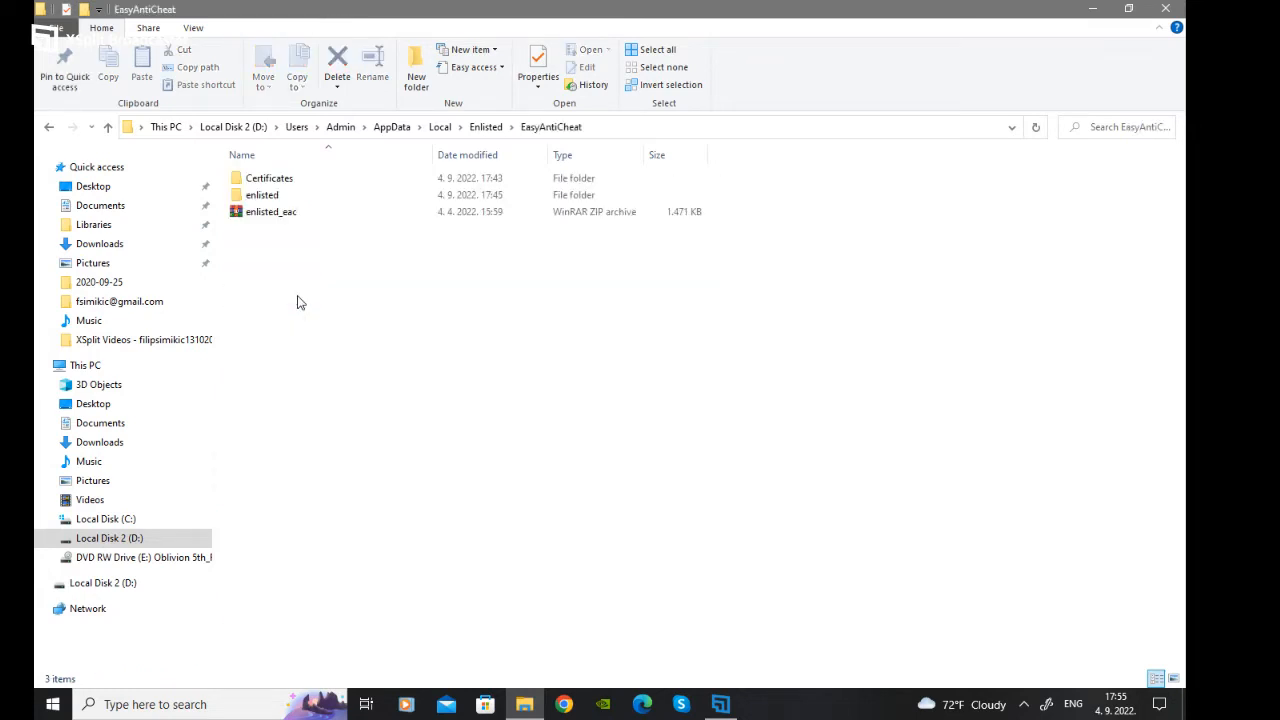
pyautogui.click(262, 195)
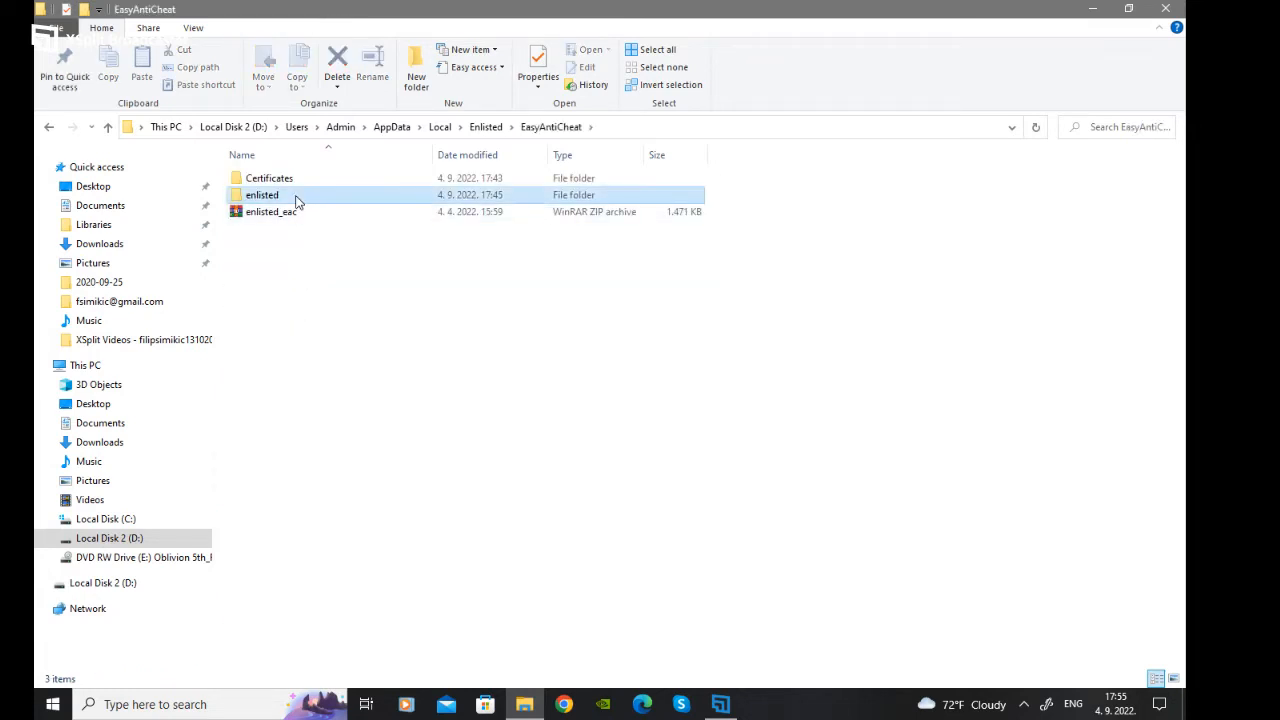
pyautogui.doubleClick(262, 195)
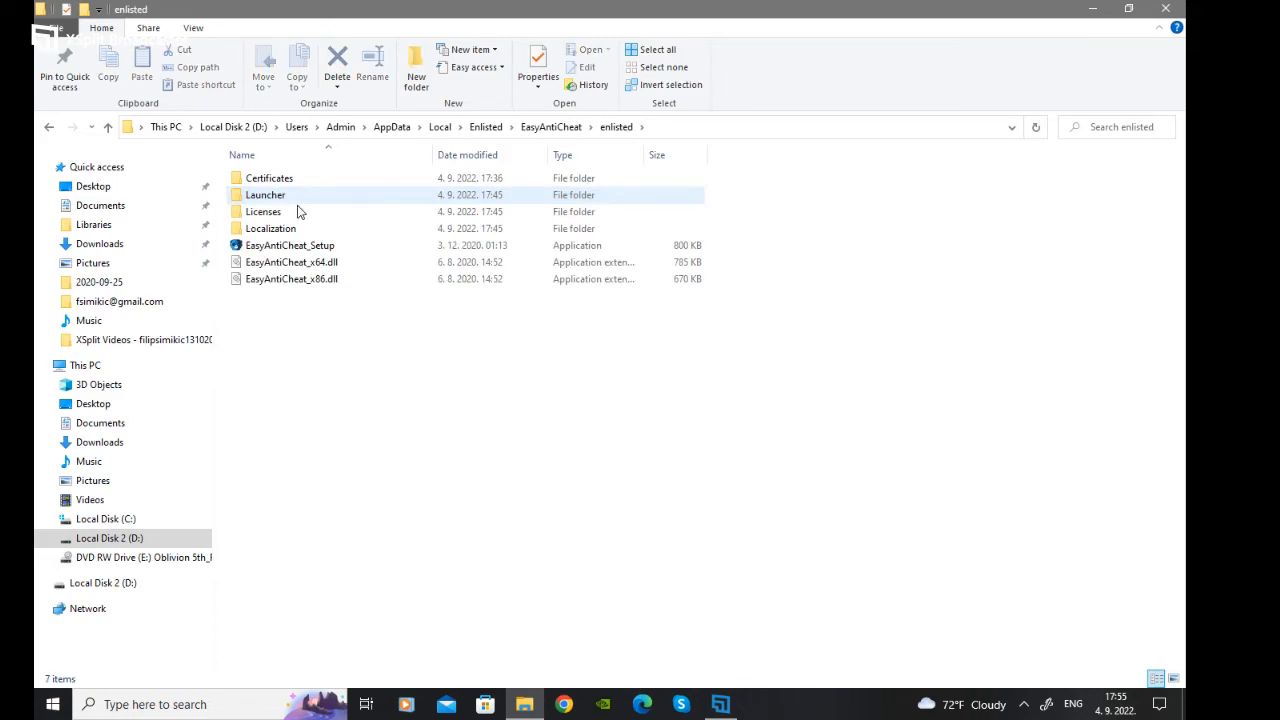
pyautogui.doubleClick(290, 245)
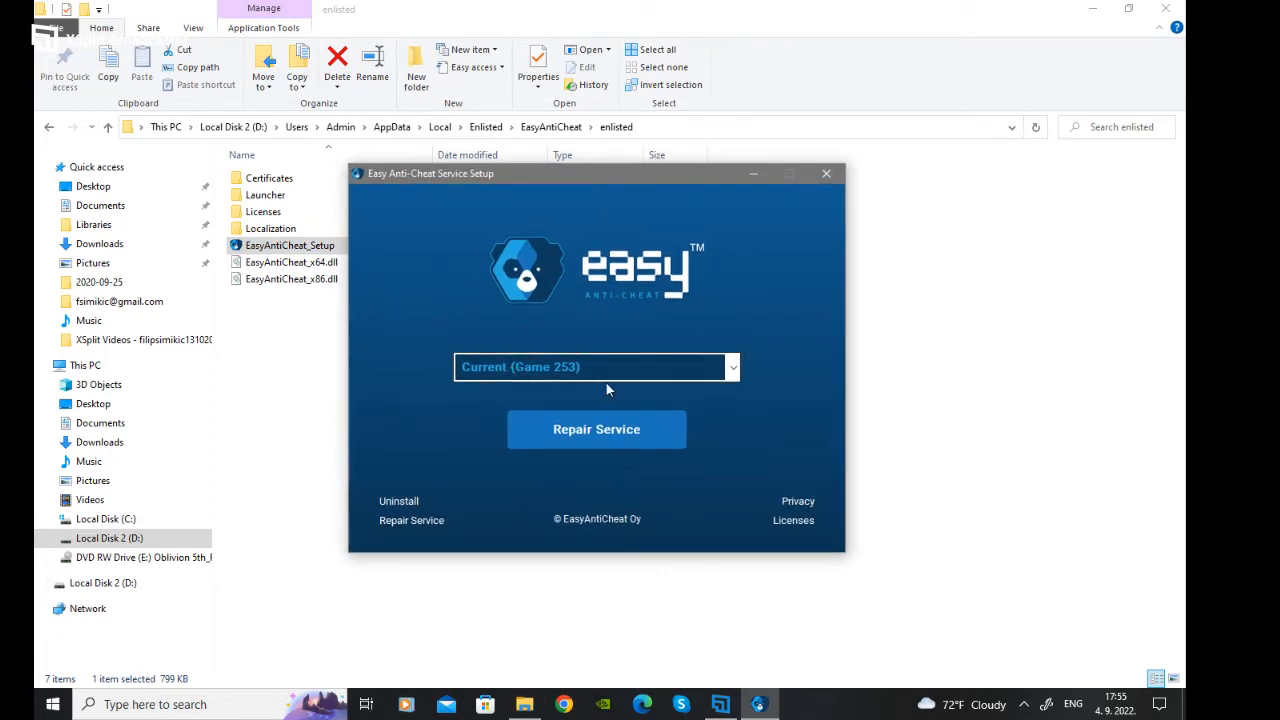
pyautogui.moveTo(596, 429)
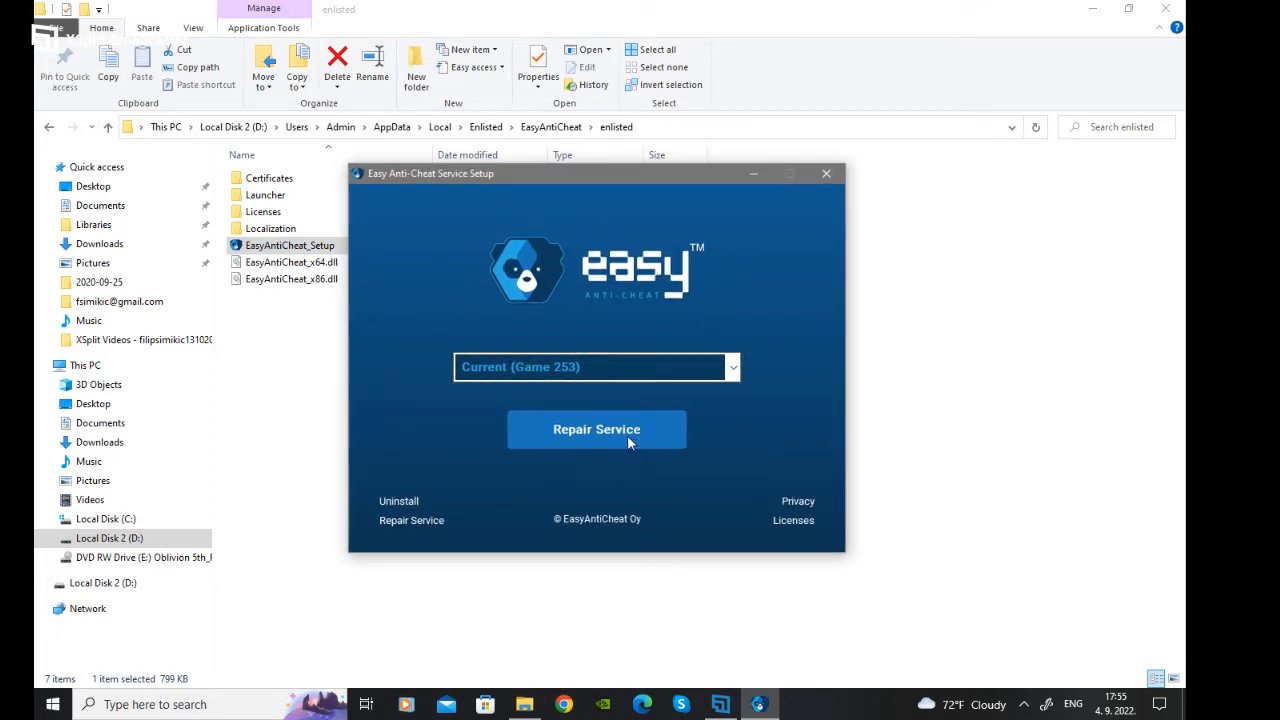
# - Repair the Easy Anti-Cheat service for Game 253, then Finish after Installed Successfully
pyautogui.click(596, 429)
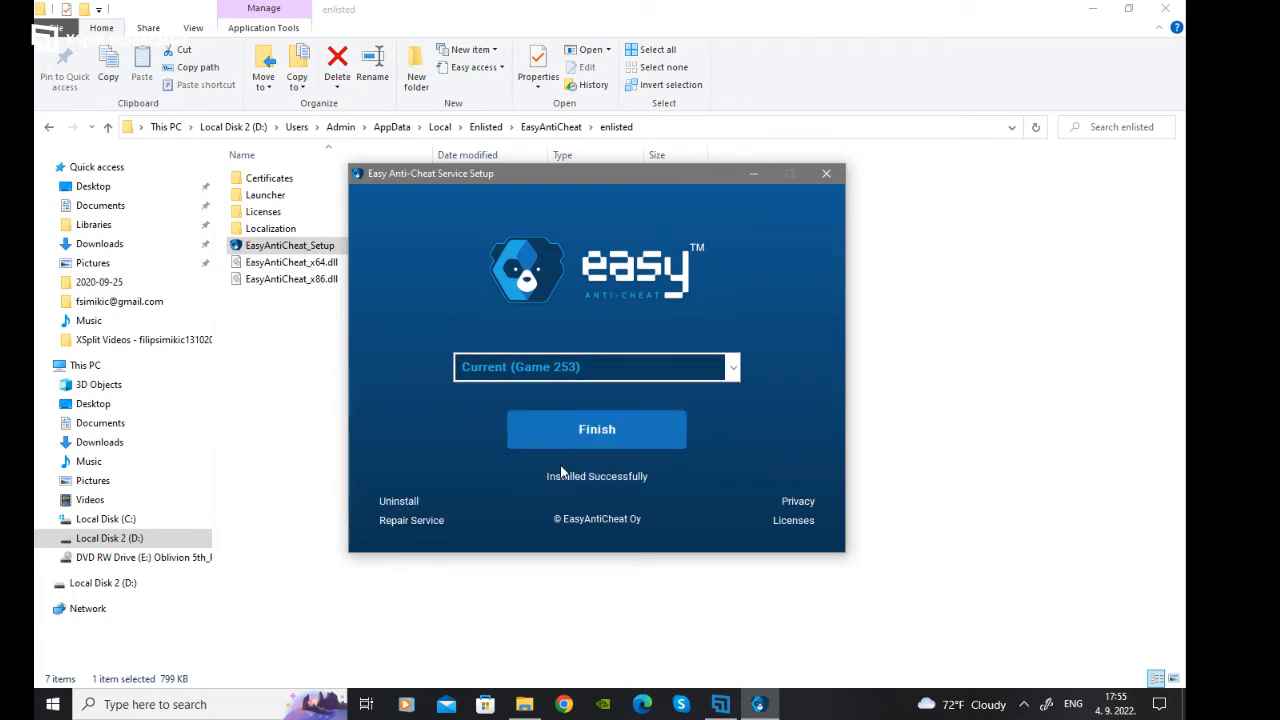
pyautogui.moveTo(518, 297)
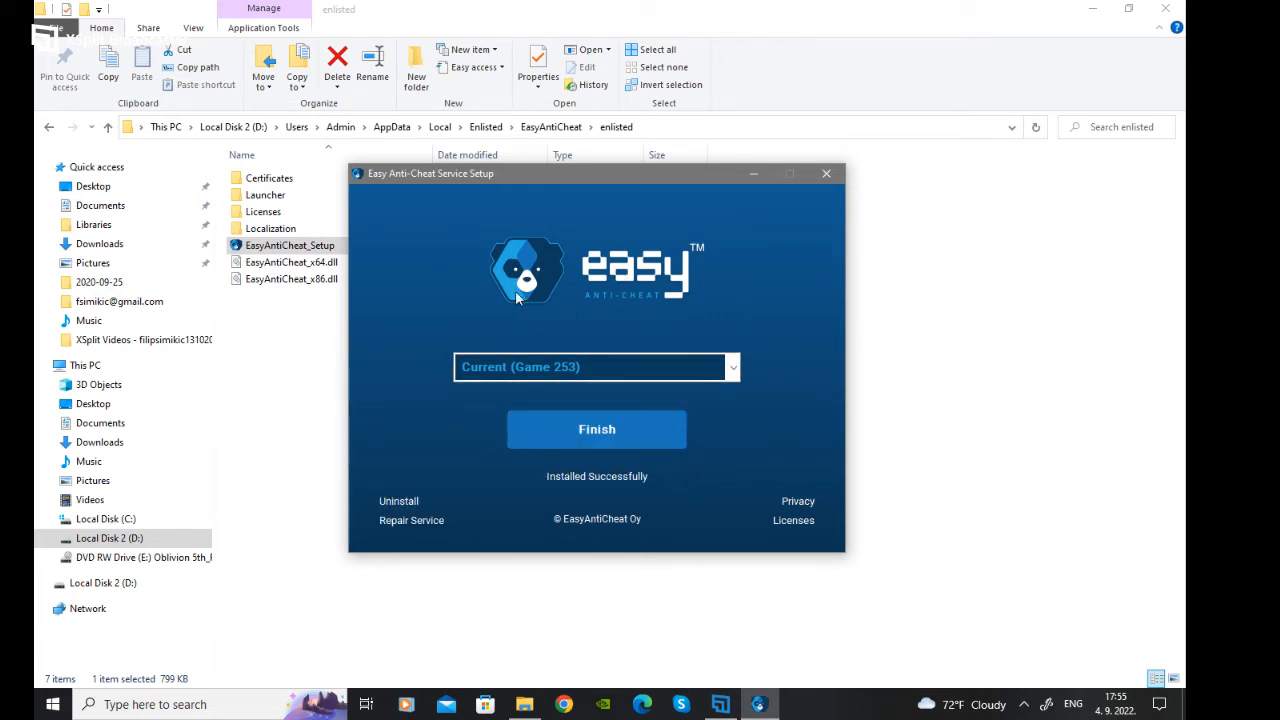
pyautogui.click(596, 429)
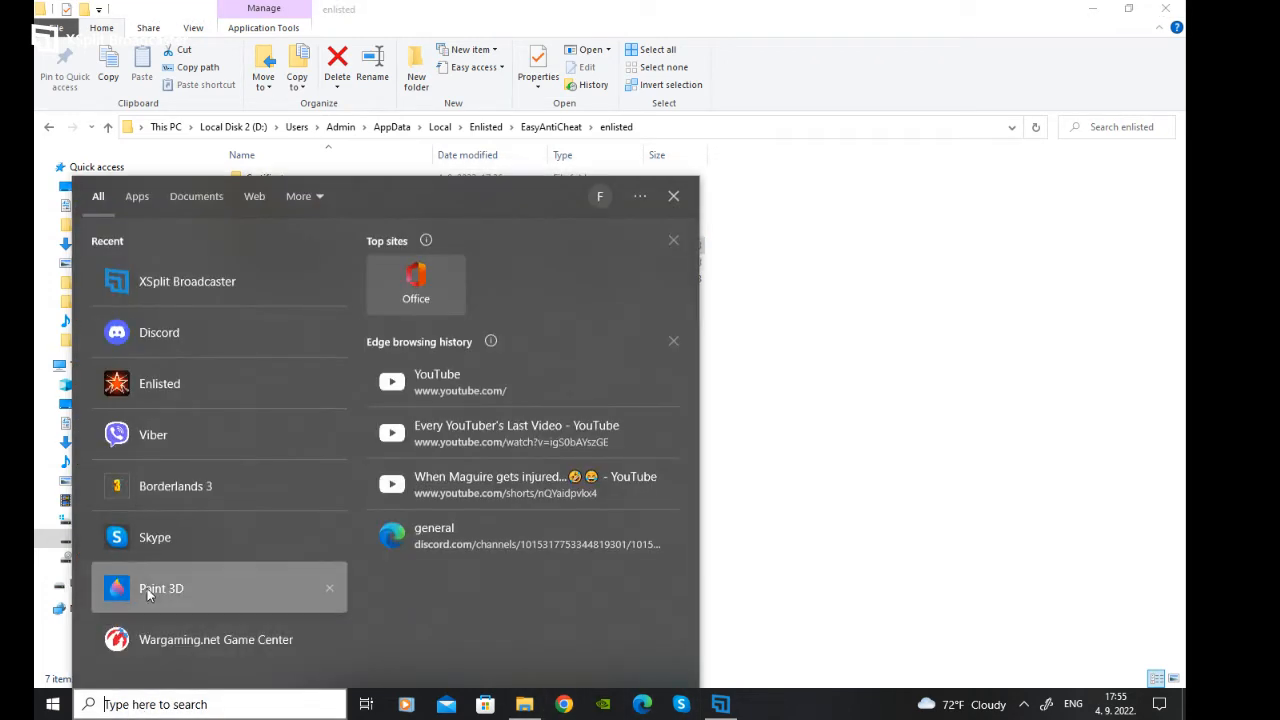
# - Search Windows for 'en' and open the Enlisted shortcut's folder
pyautogui.write('e')
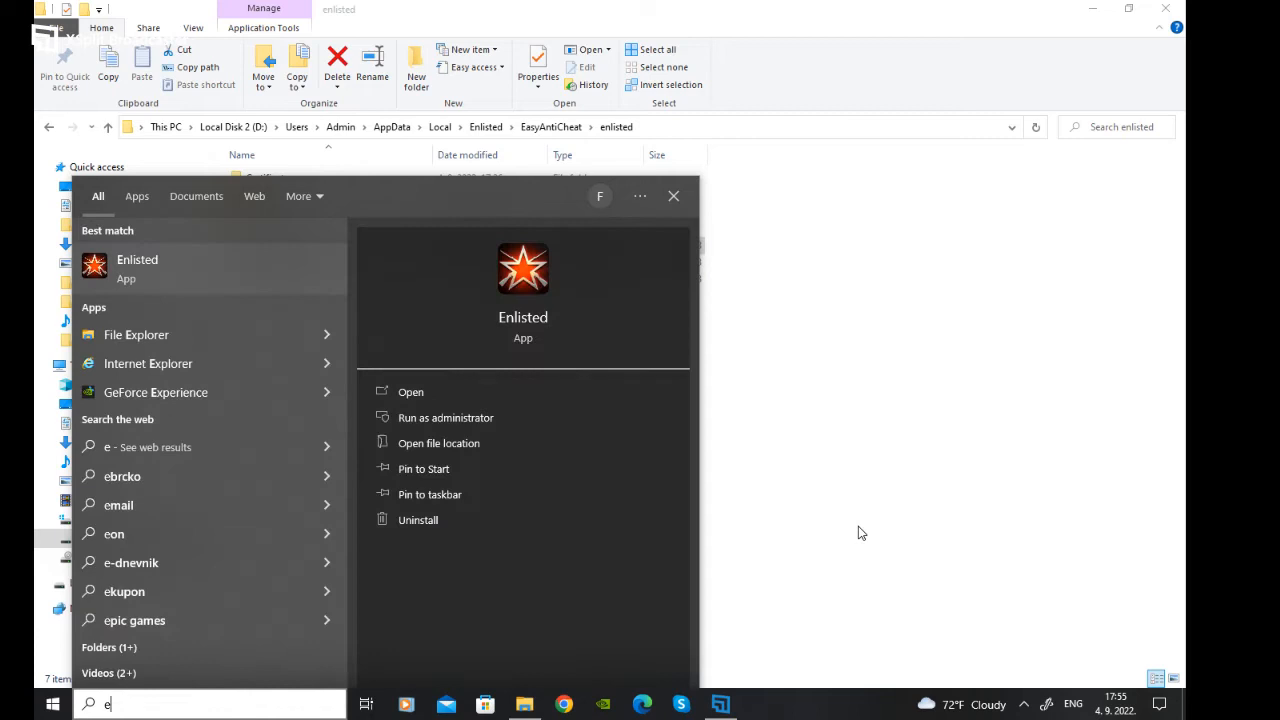
pyautogui.write('n')
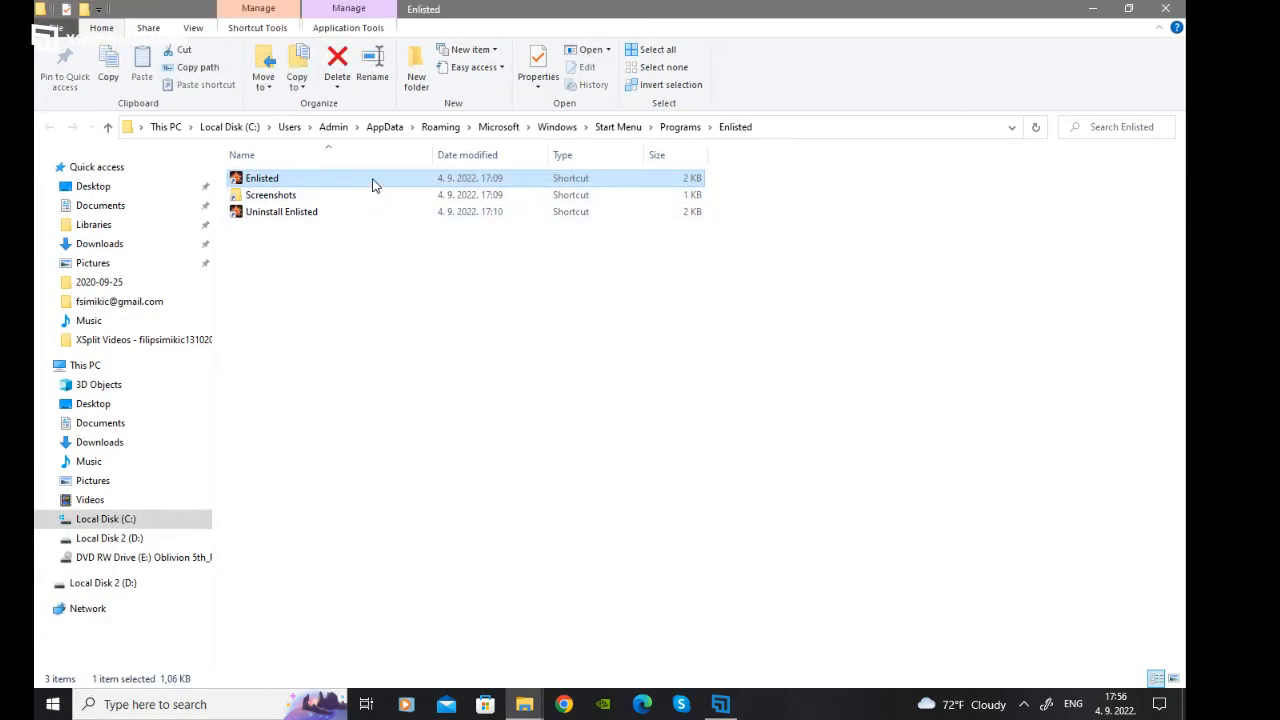
# - Follow the Enlisted shortcut to EasyAntiCheat\enlisted and relaunch EasyAntiCheat_Setup
pyautogui.rightClick(261, 178)
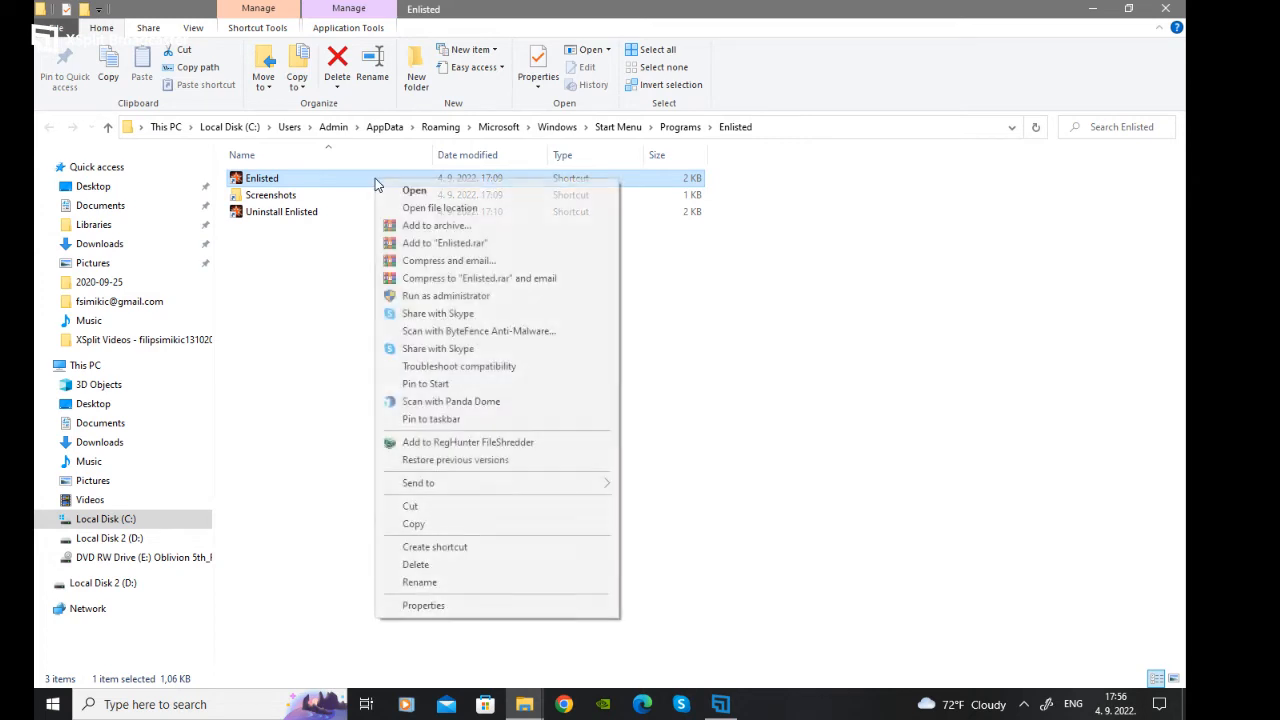
pyautogui.click(439, 208)
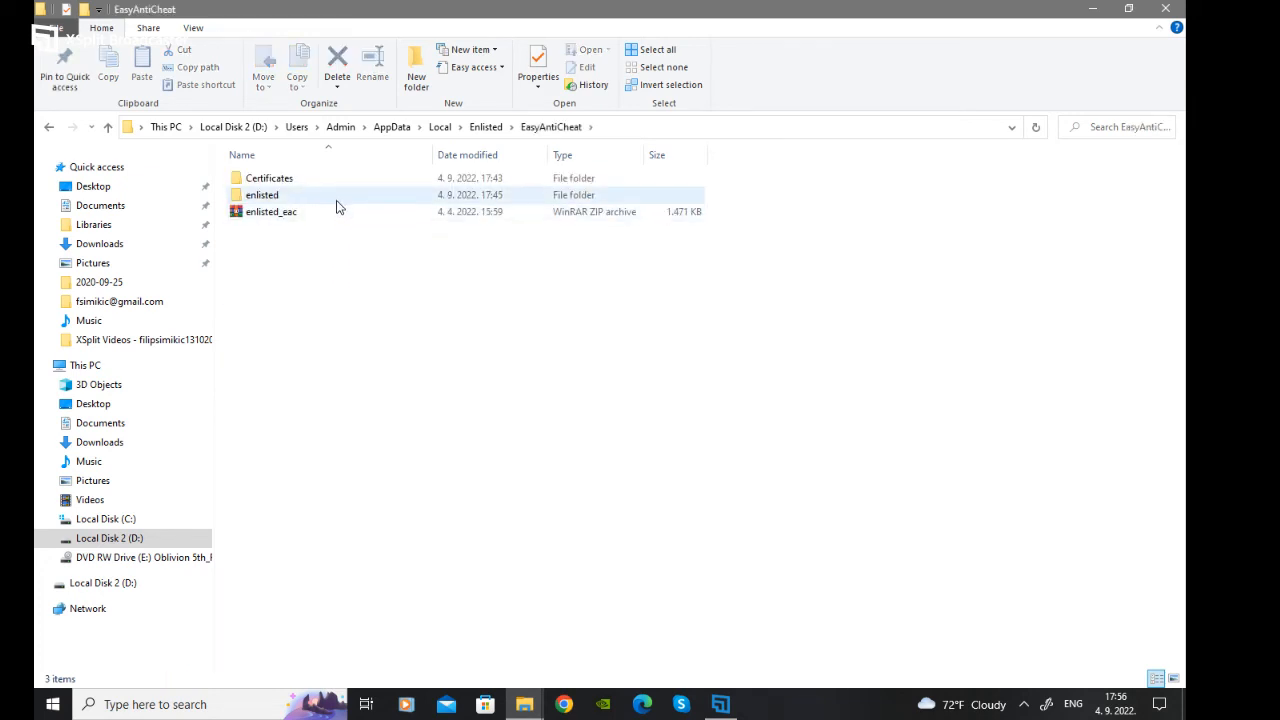
pyautogui.doubleClick(262, 194)
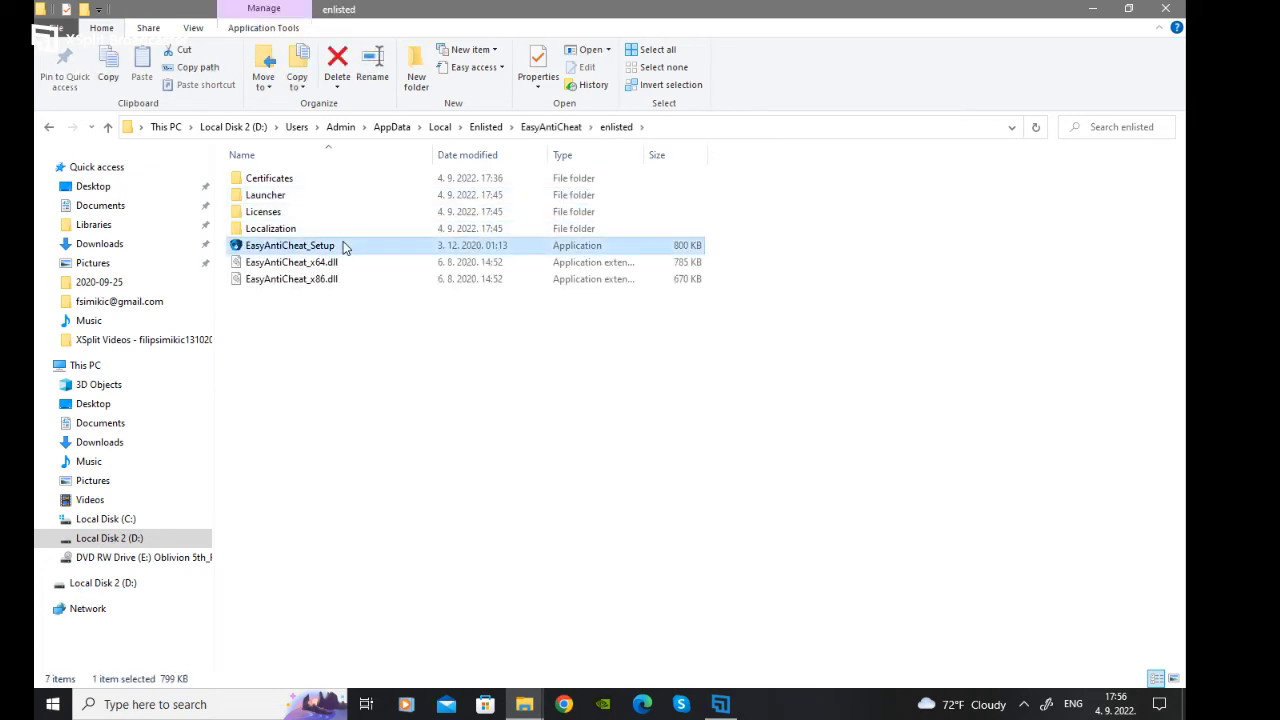
pyautogui.doubleClick(289, 245)
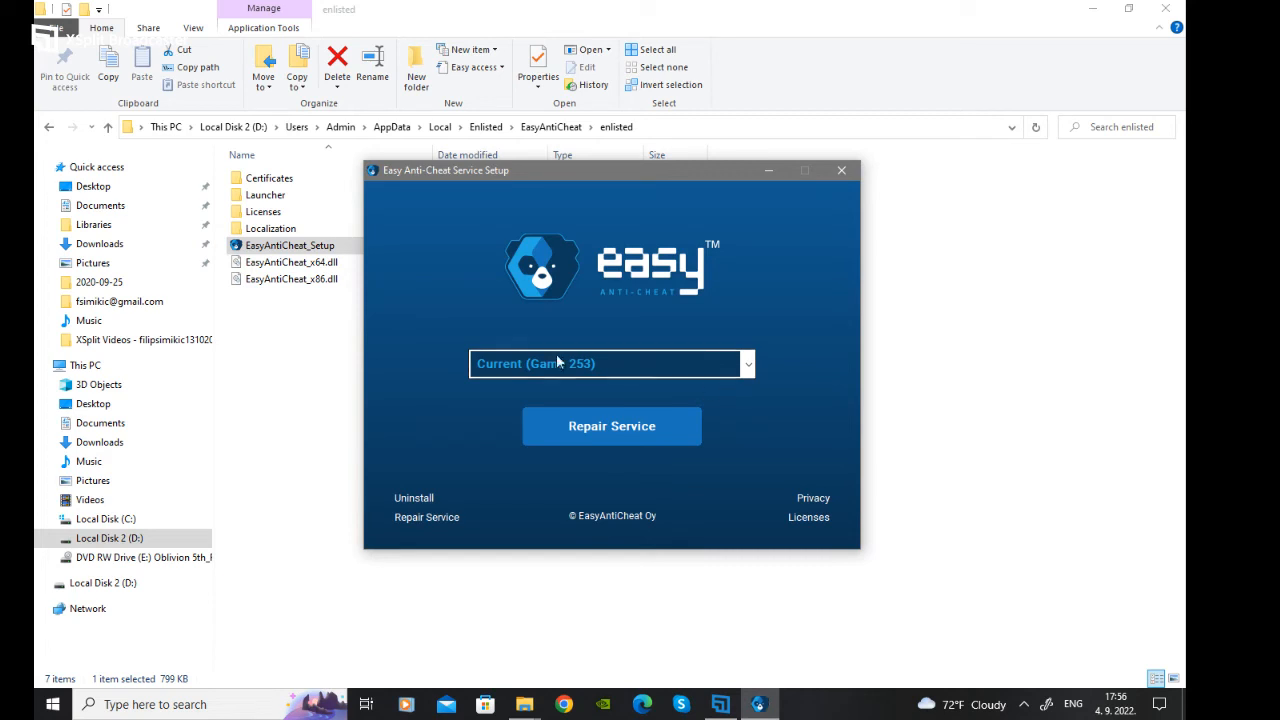
pyautogui.moveTo(481, 378)
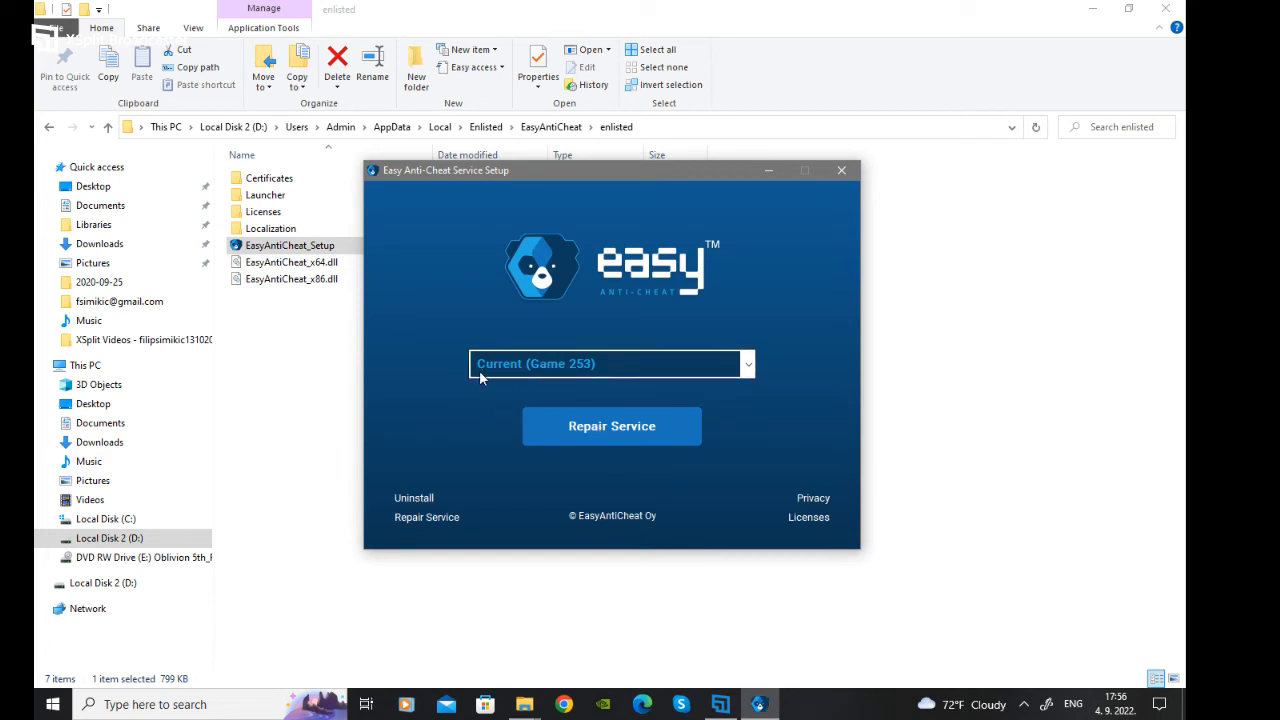
# - Start a second Repair Service run for Game 253
pyautogui.click(611, 425)
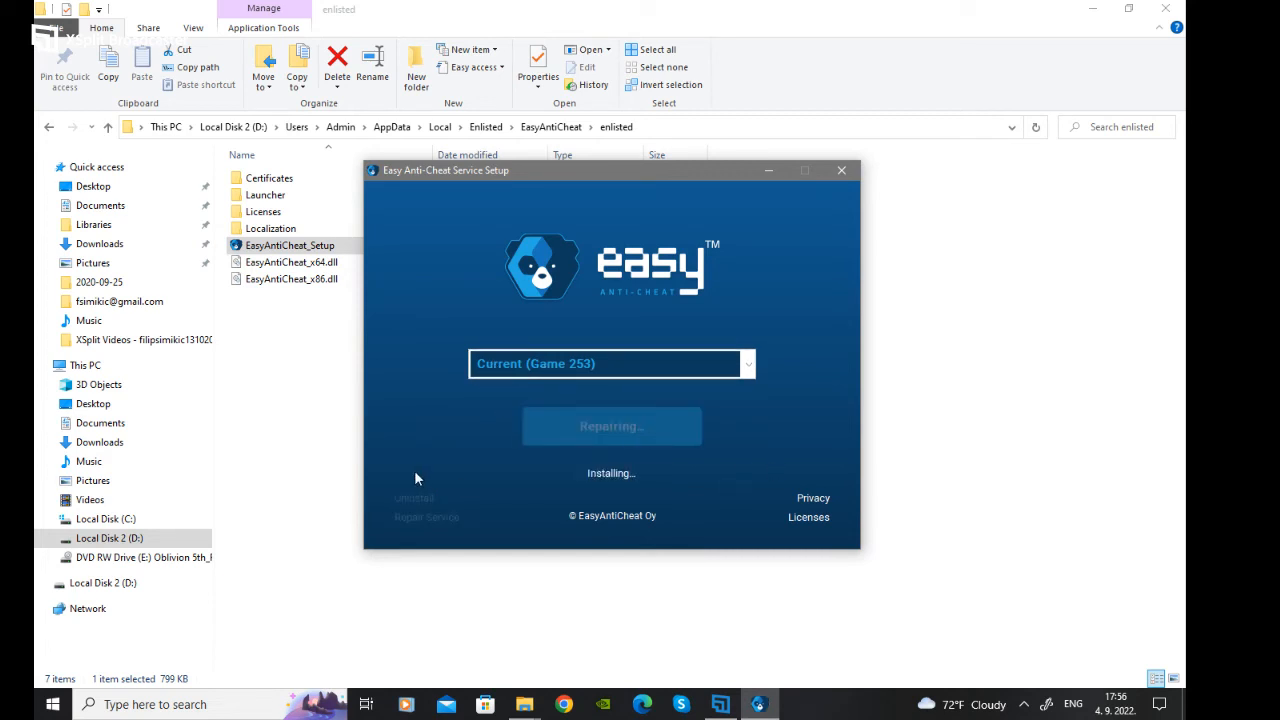